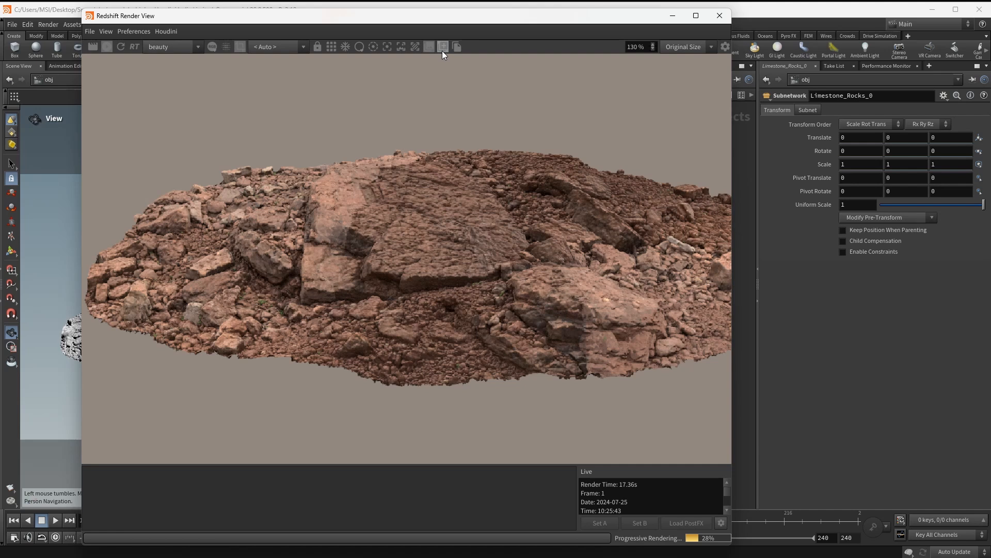
Step: Save a snapshot of the limestone rock render and close the Redshift Render View
left_click(443, 46)
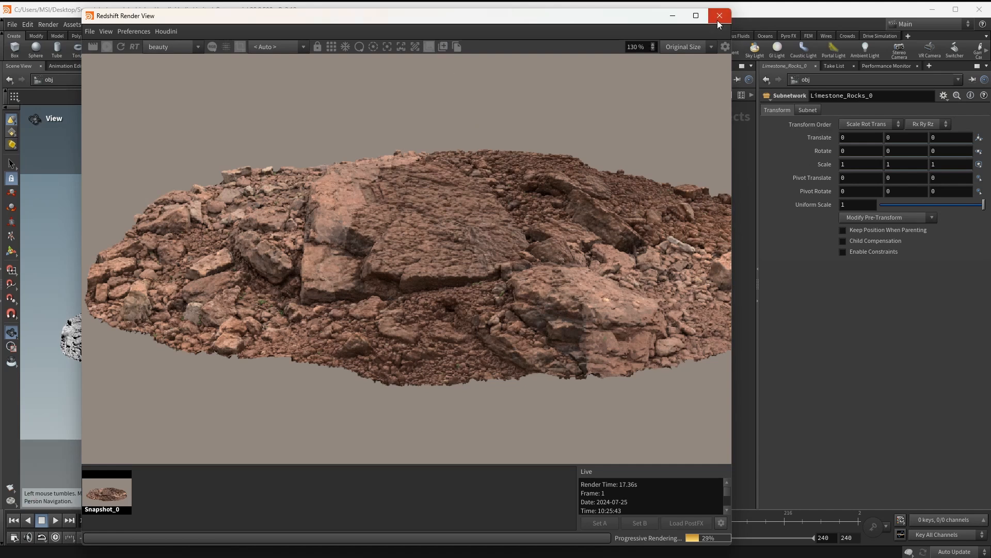
left_click(718, 15)
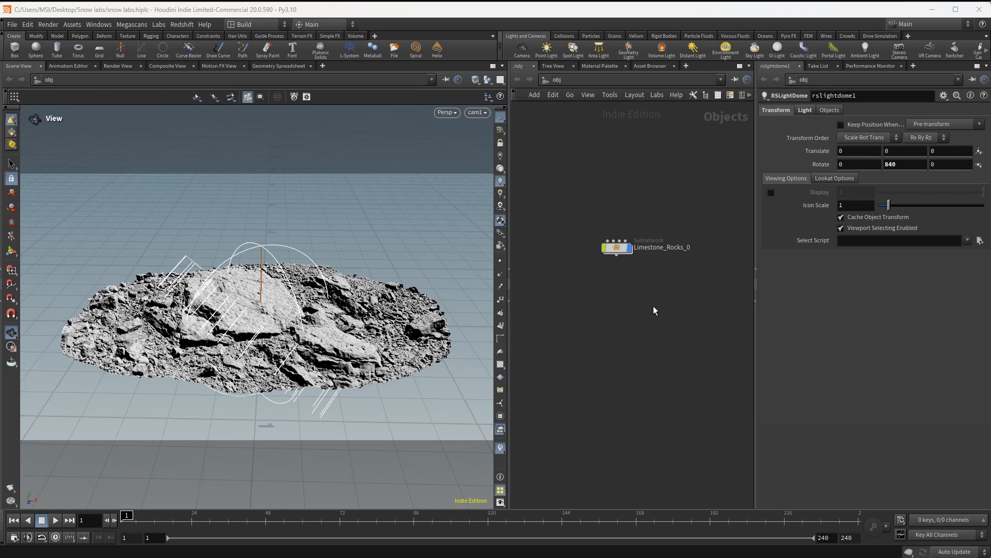
Step: Create a Geometry object named Snow that object-merges the limestone rock geometry
key("tab")
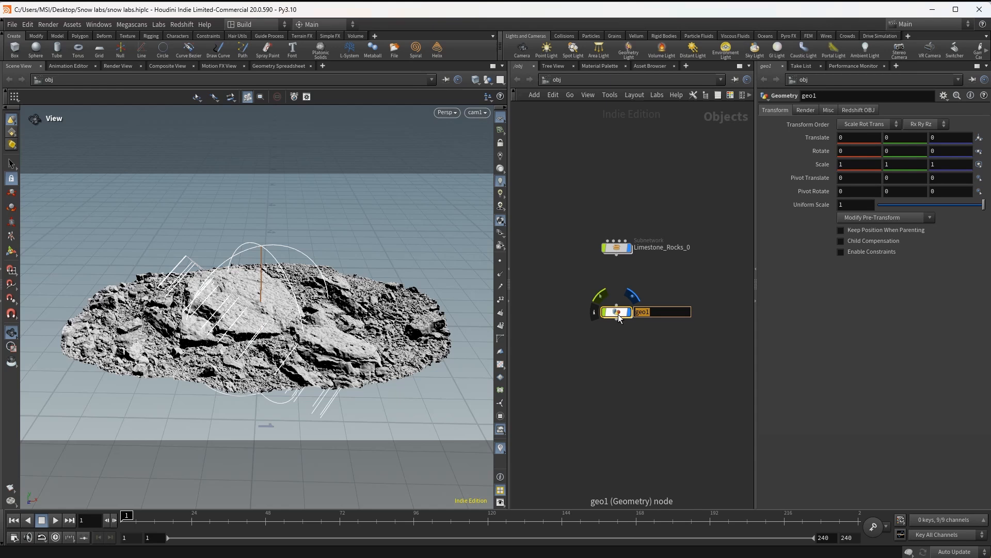
type("Snow")
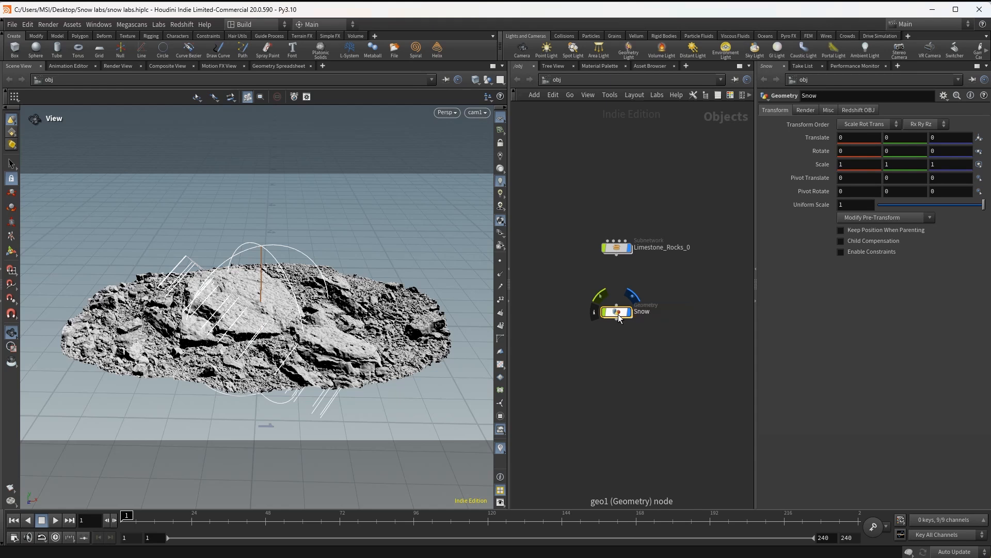
double_click(616, 311)
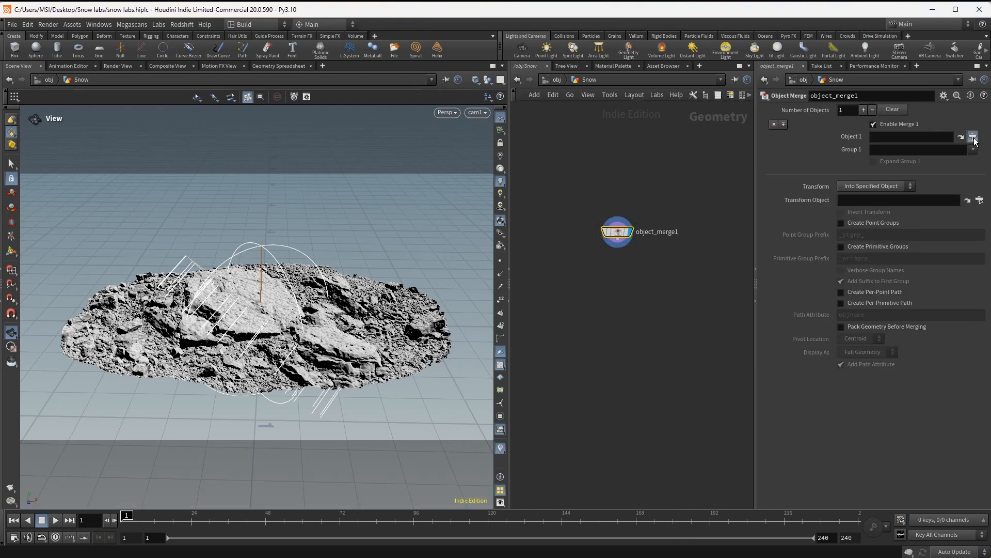
left_click(973, 135)
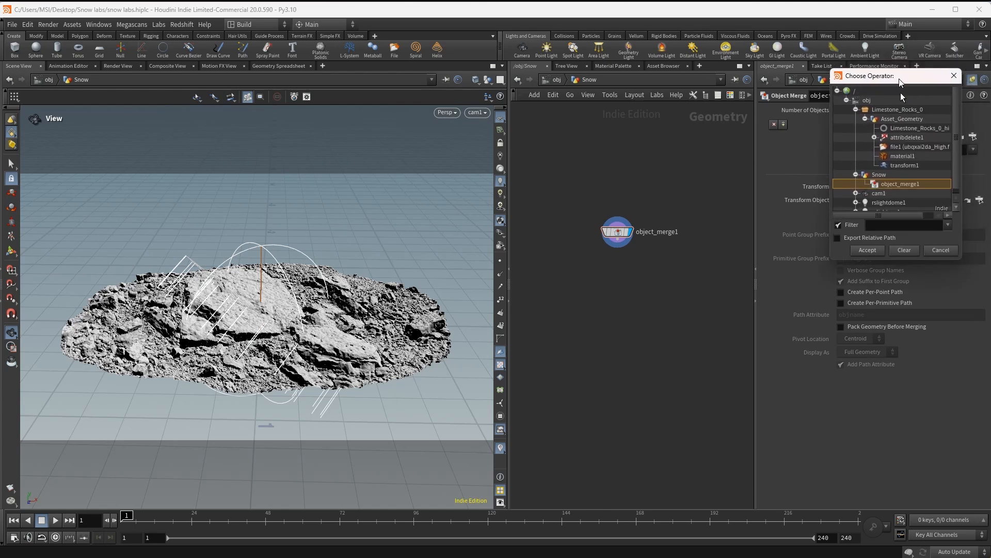
left_click(920, 128)
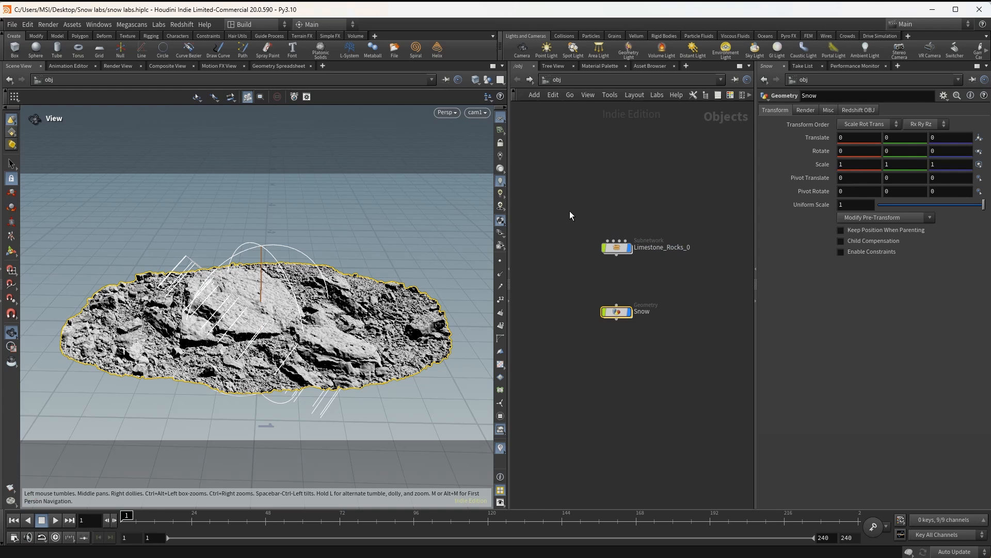
Step: Add a PolyReduce after object_merge1 with Percent To Keep set to 15
double_click(617, 311)
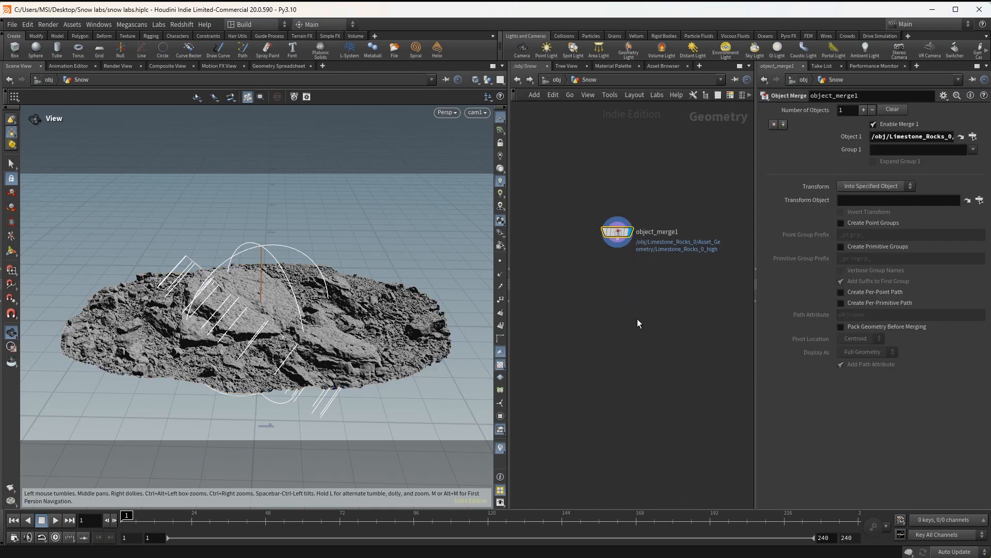
left_click_drag(616, 242, 618, 306)
type("pred")
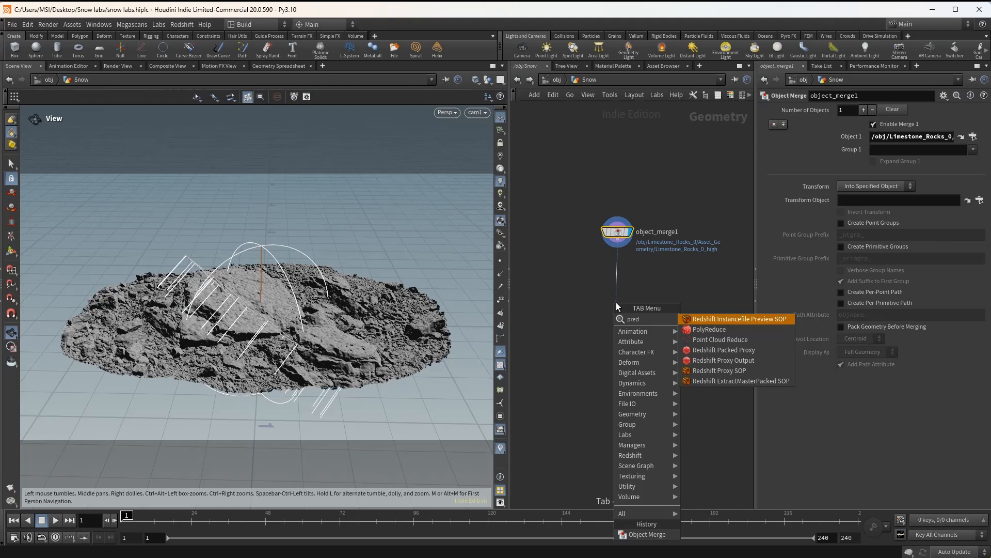
left_click(708, 328)
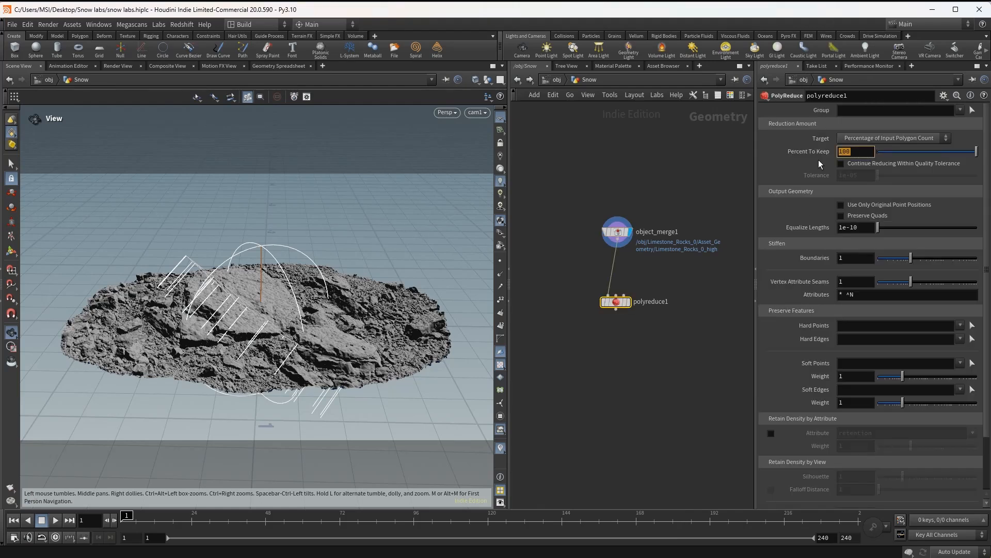
type("15")
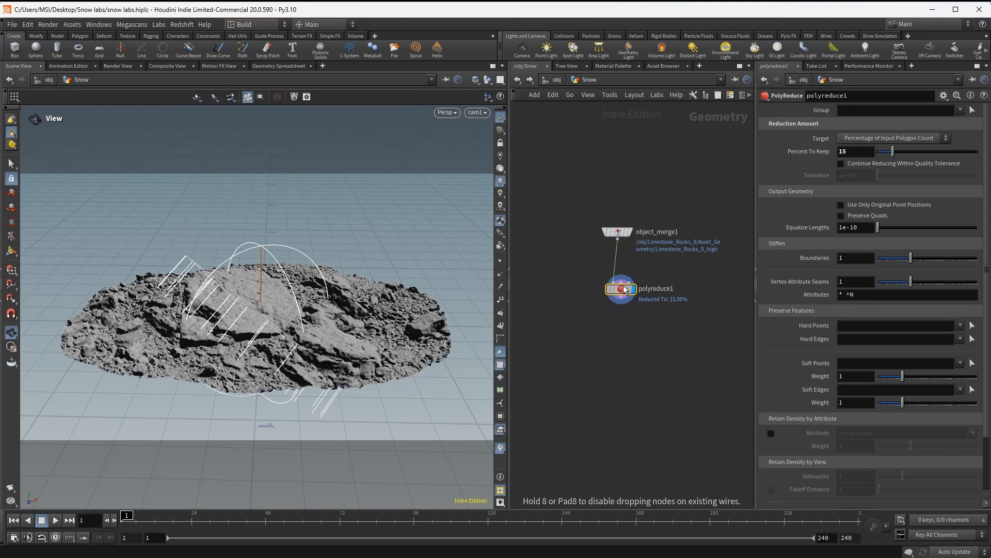
Step: Add Labs Snow Buildup below polyreduce1, save the scene, and set Point Size max to 2
key("tab")
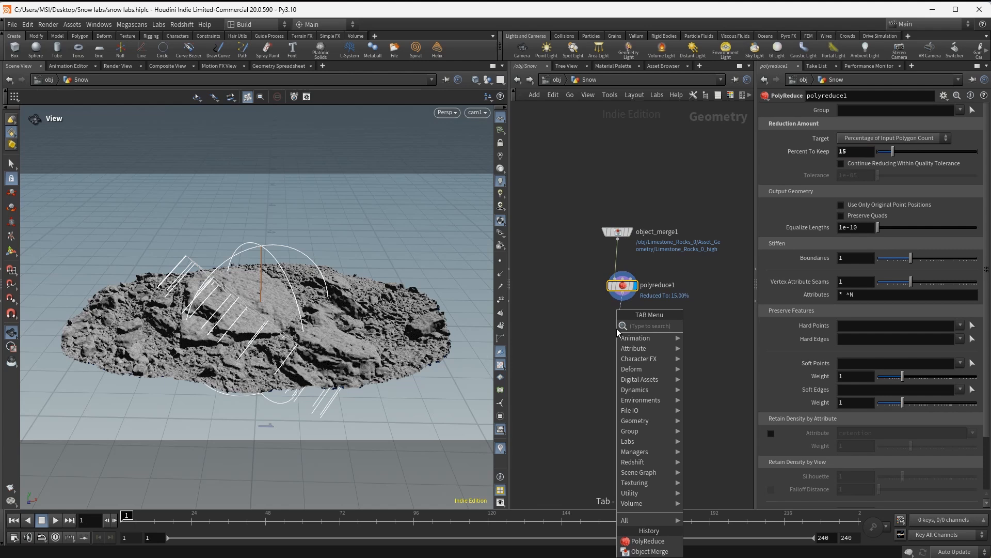
type("labs sno")
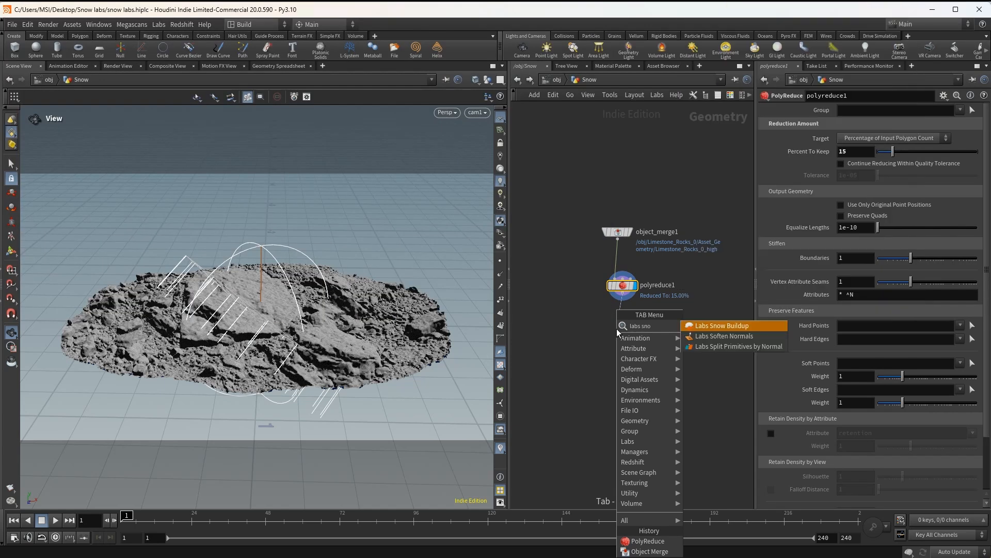
left_click(719, 325)
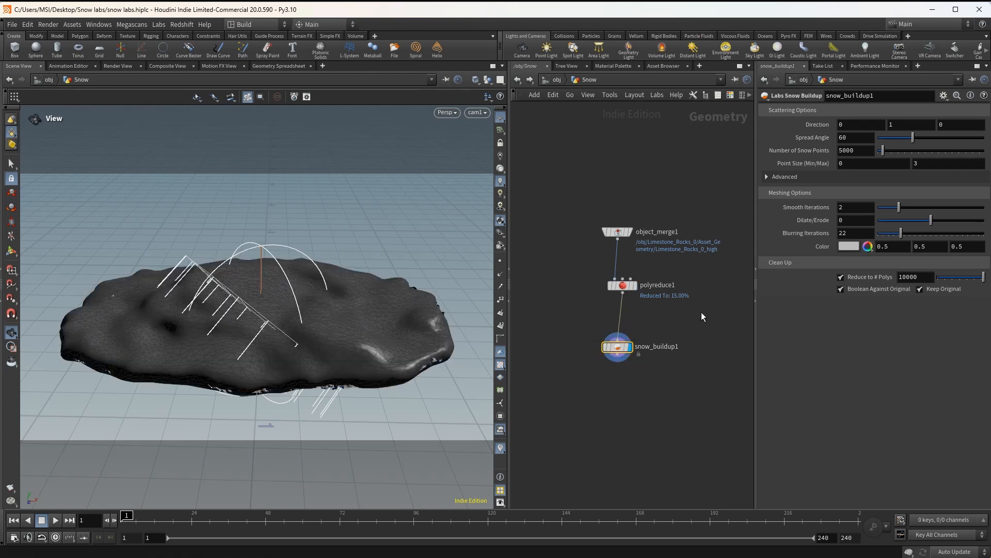
key("ctrl+s")
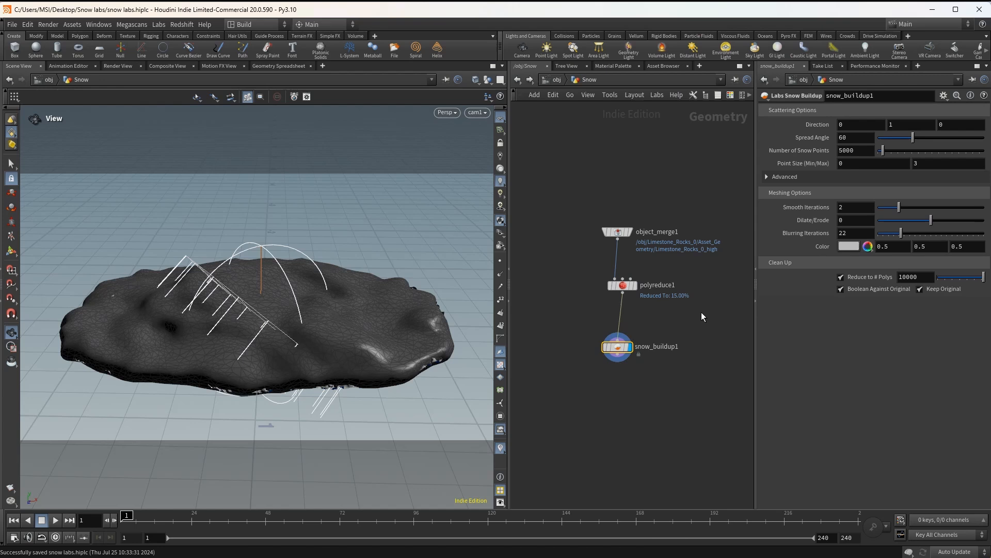
mouse_move(857, 155)
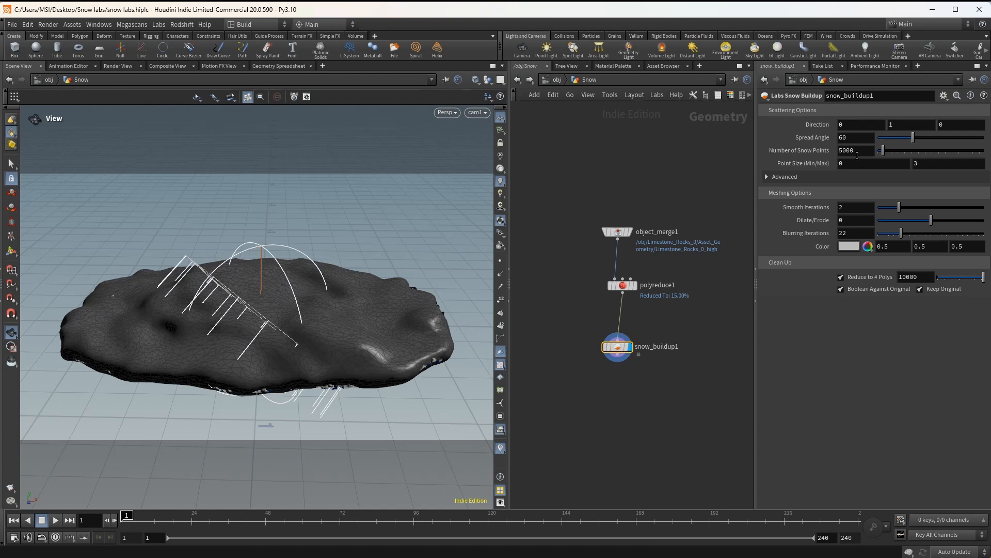
type("2")
type("3000")
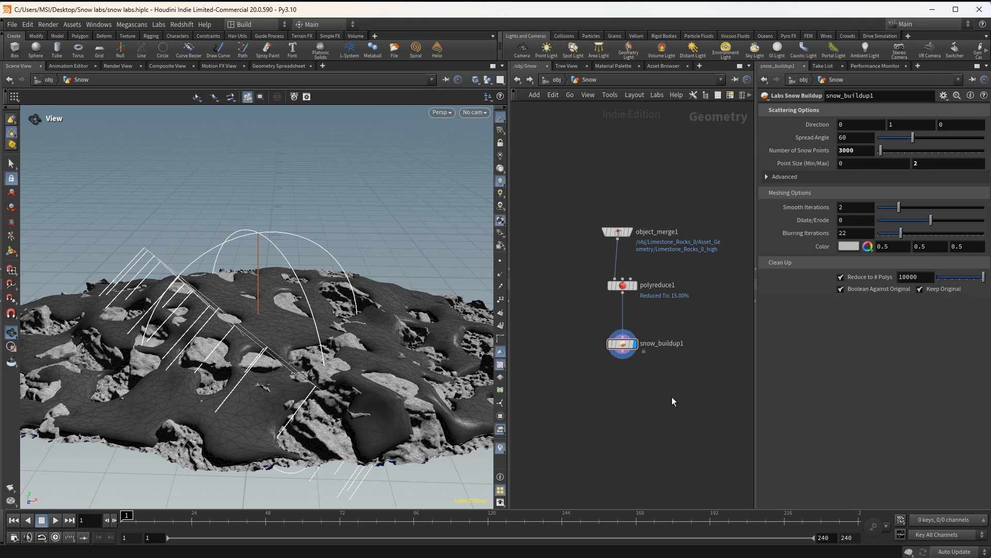
Step: Turn off Keep Original and Boolean Against Original on snow_buildup1, orbiting to inspect the snow
left_click(921, 288)
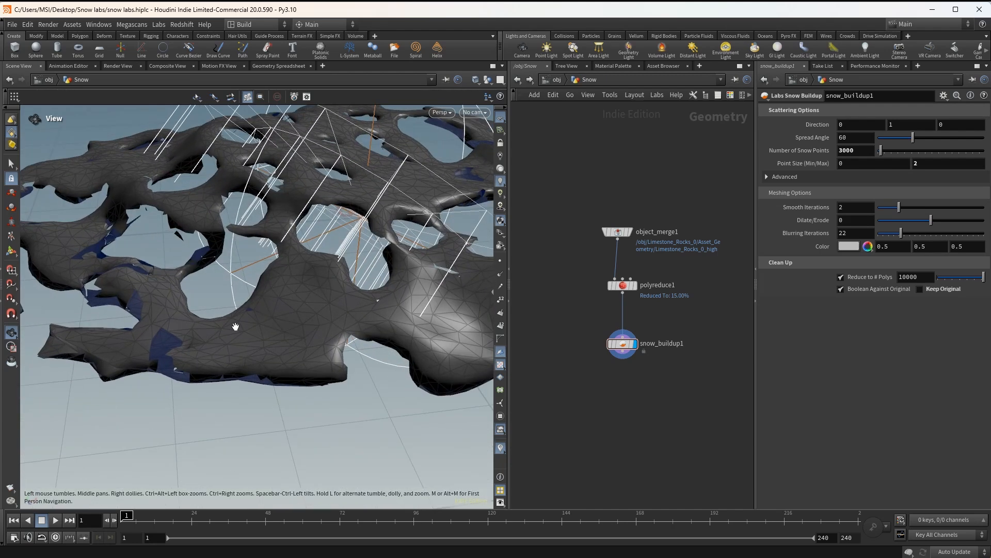
left_click_drag(236, 326, 213, 262)
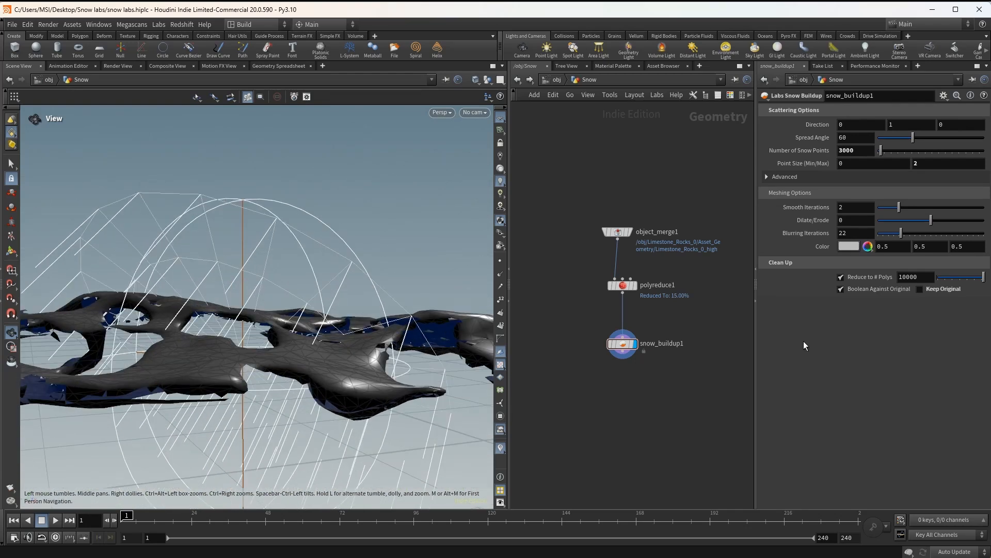
mouse_move(837, 378)
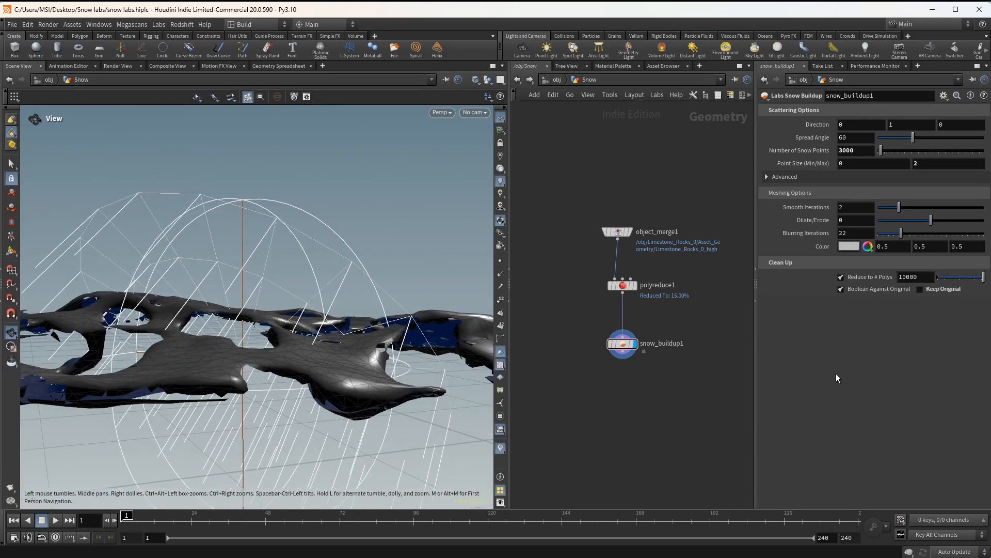
left_click(841, 289)
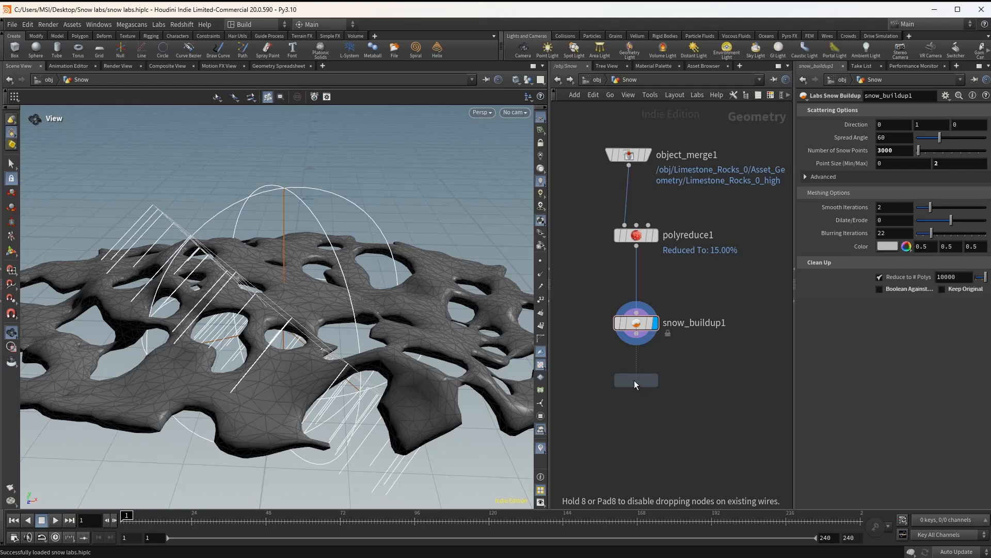
Step: Place a Subdivide node with Depth 4 below snow_buildup1
left_click(636, 380)
type("moun")
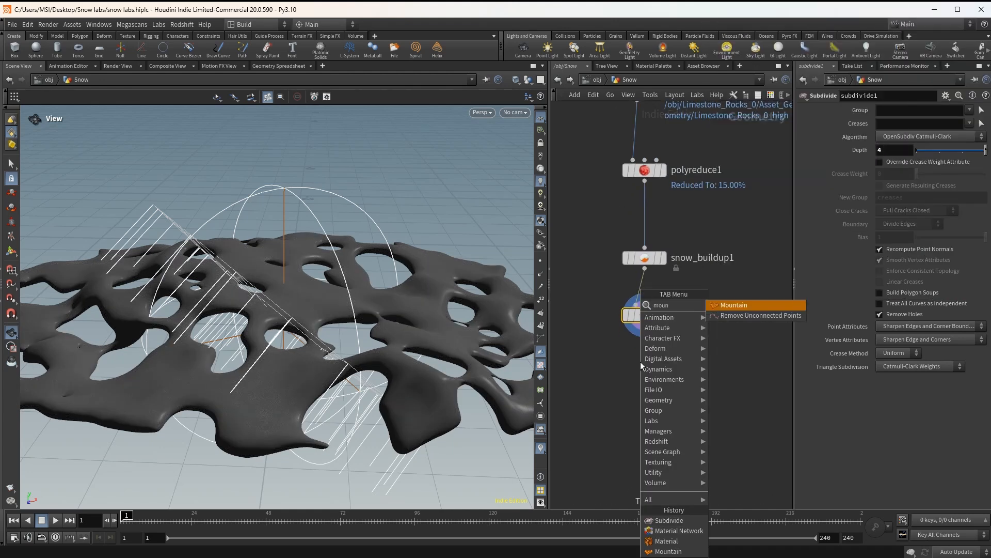
Step: Add mountain1 Attribute Noise after Subdivide and lower its Amplitude to 0.01
left_click(733, 305)
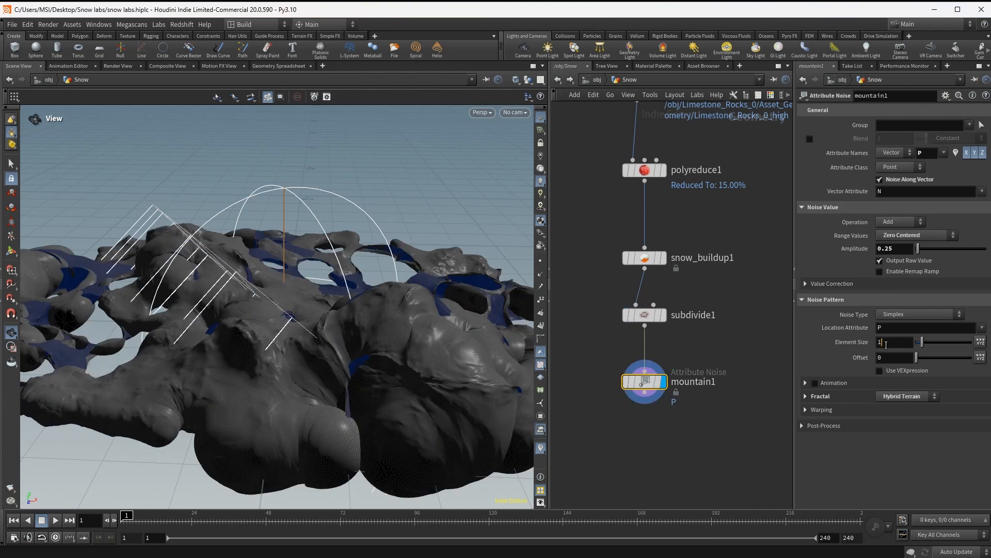
type(".1")
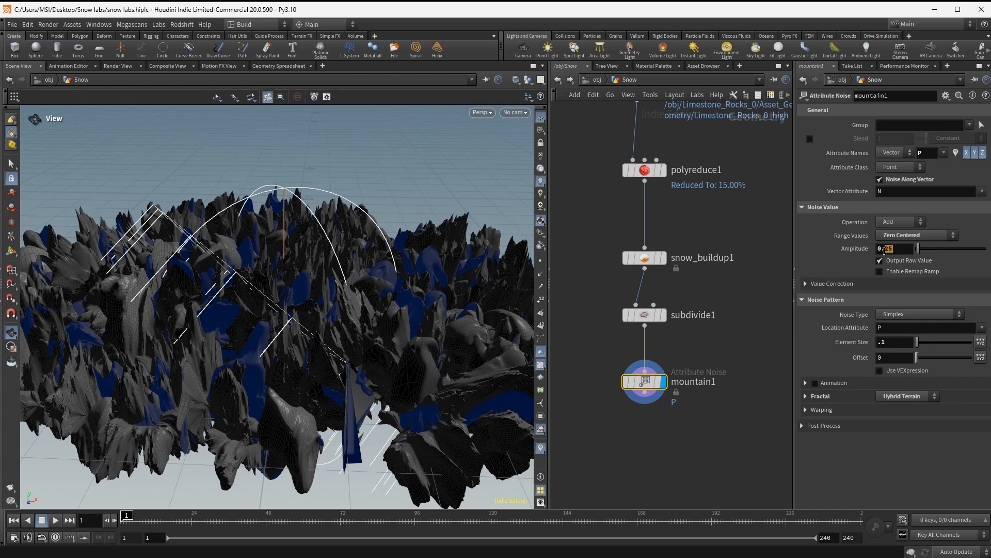
type("0.0")
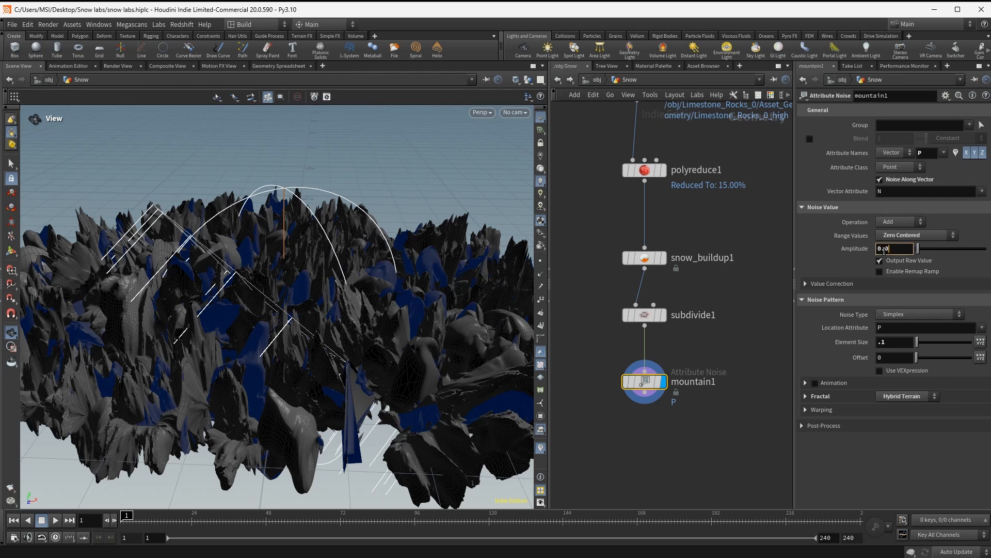
type("0.05")
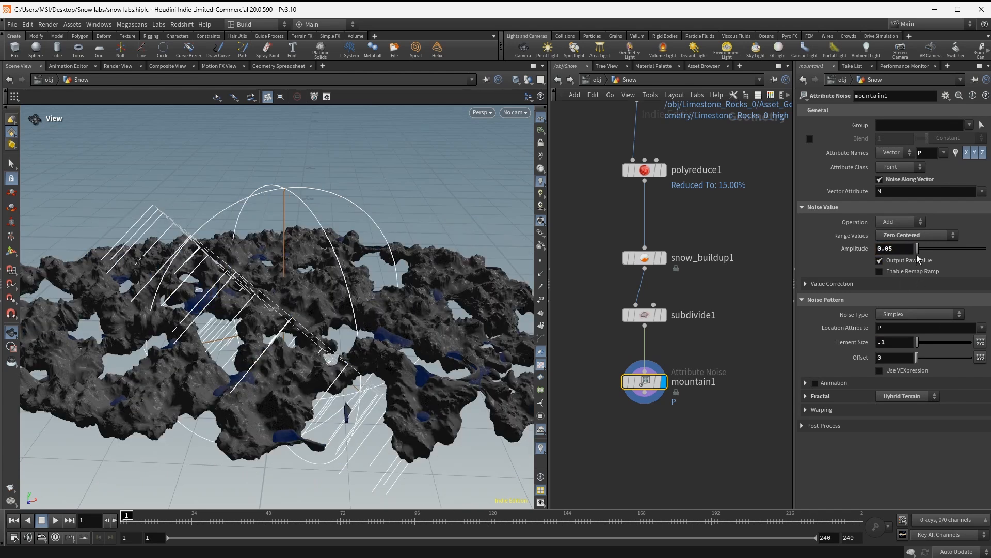
type("0.01")
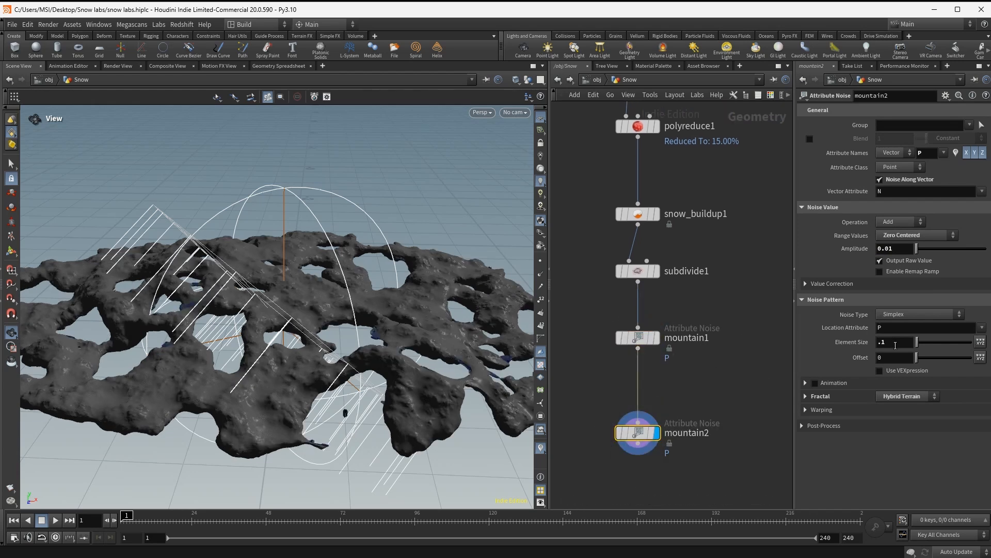
Step: Set mountain2/mountain3 Element Size .03 and Amplitudes 0.002 and 0.001, then save the scene
type(".03")
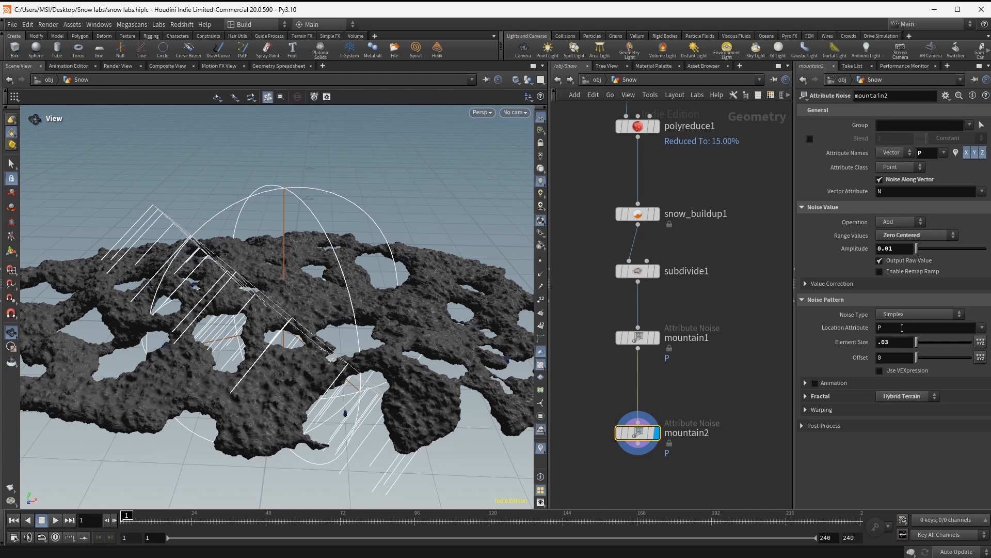
type("0.005")
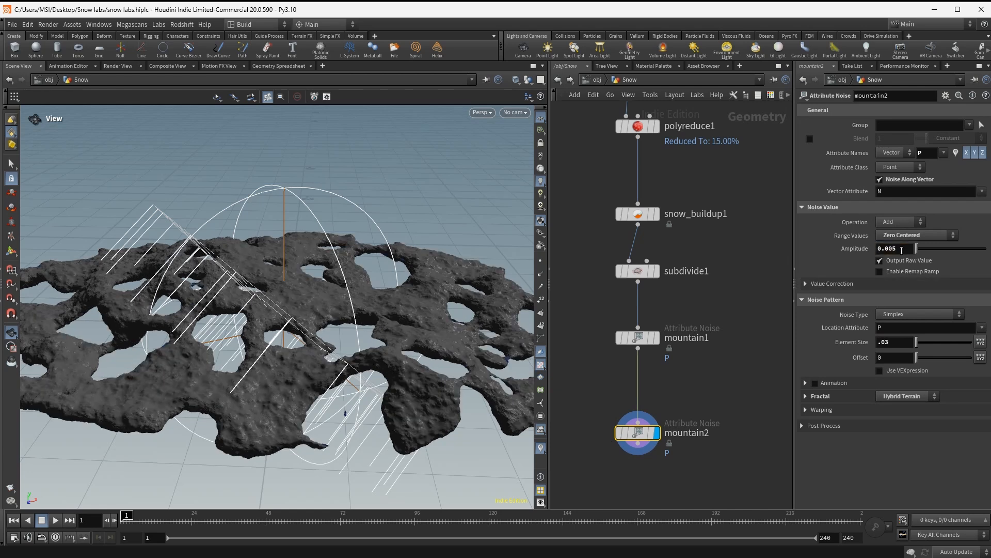
type("0.002")
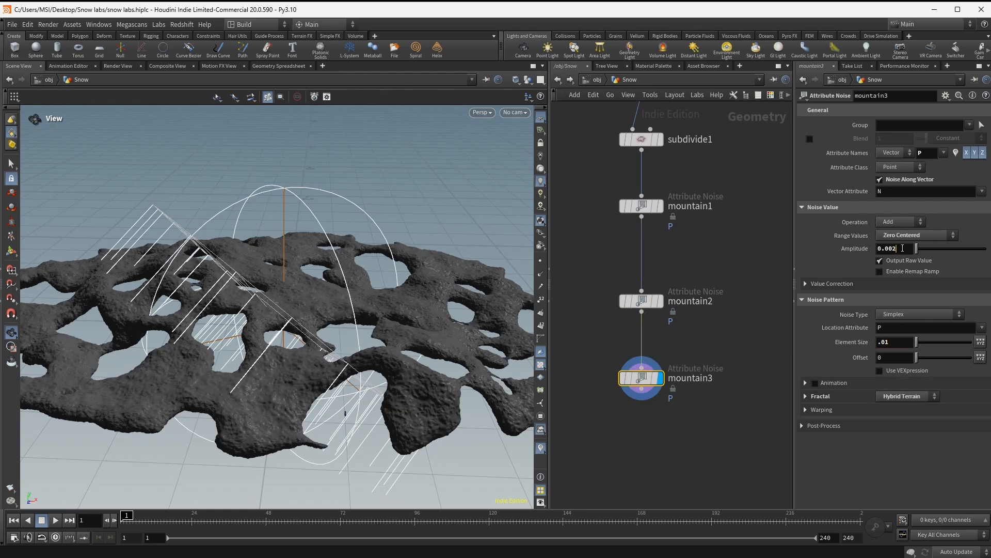
type("0.001")
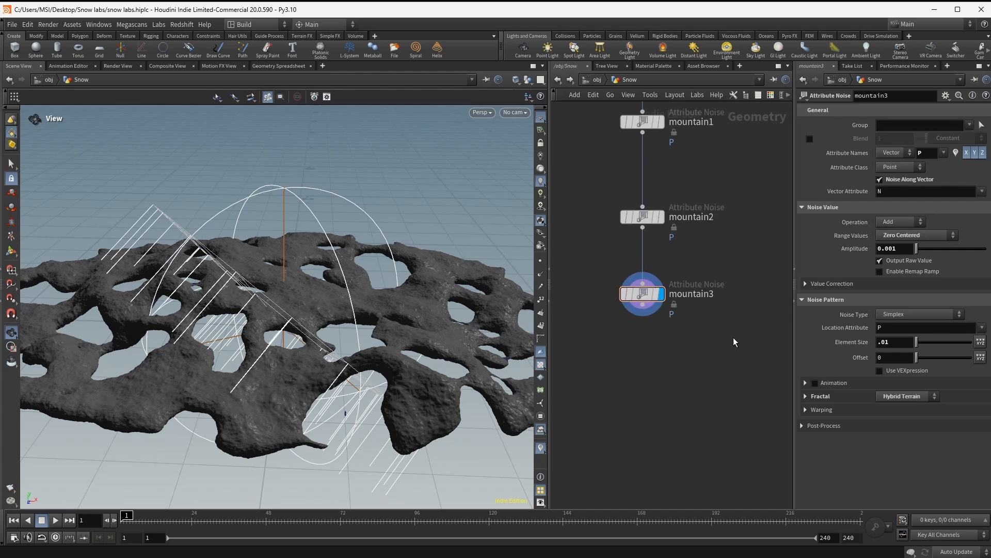
key("ctrl+s")
type("rs ma")
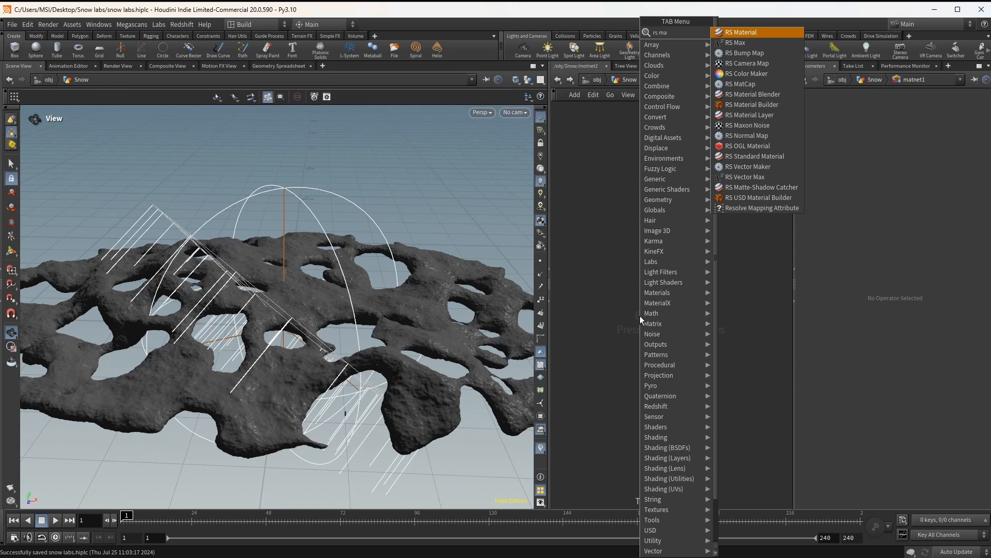
Step: Create an RS Material in a matnet and append a Material SOP after mountain3
type("t")
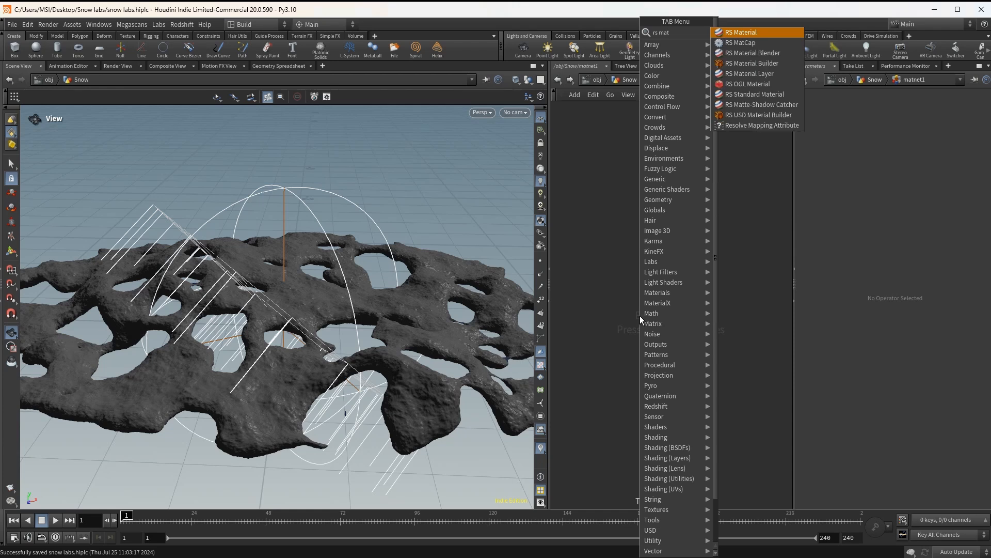
key("Escape")
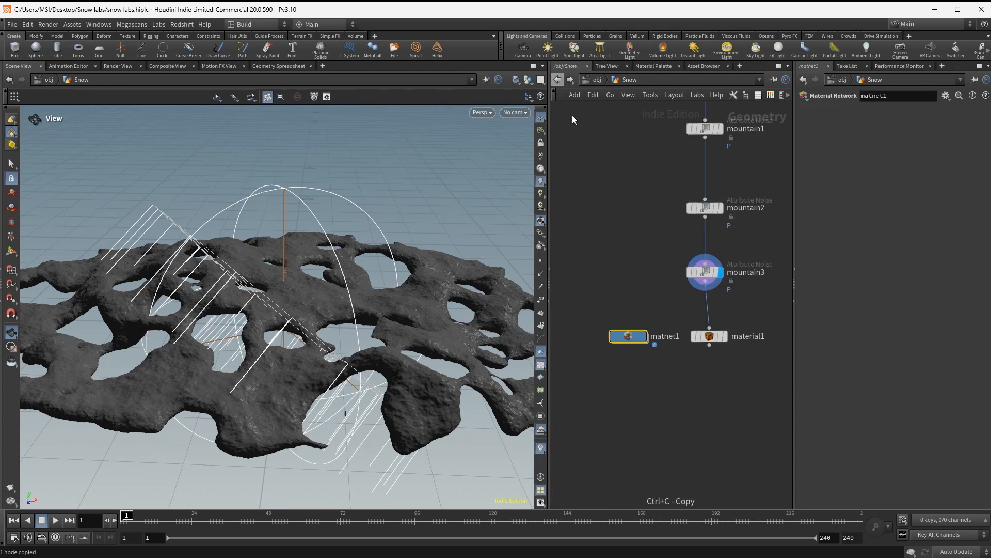
left_click(708, 335)
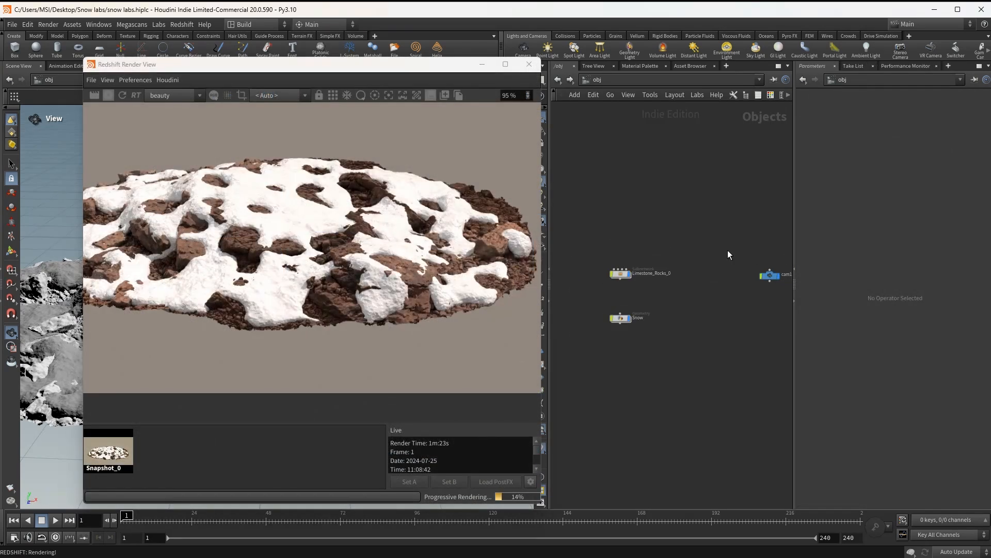
mouse_move(735, 251)
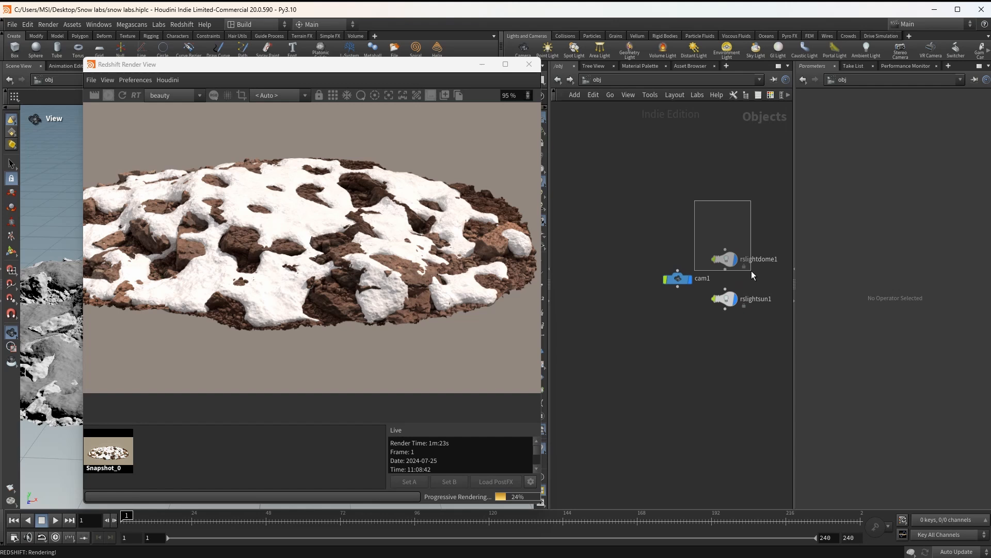
Step: Set the rslightdome1 Intensity to 0.4
left_click(725, 258)
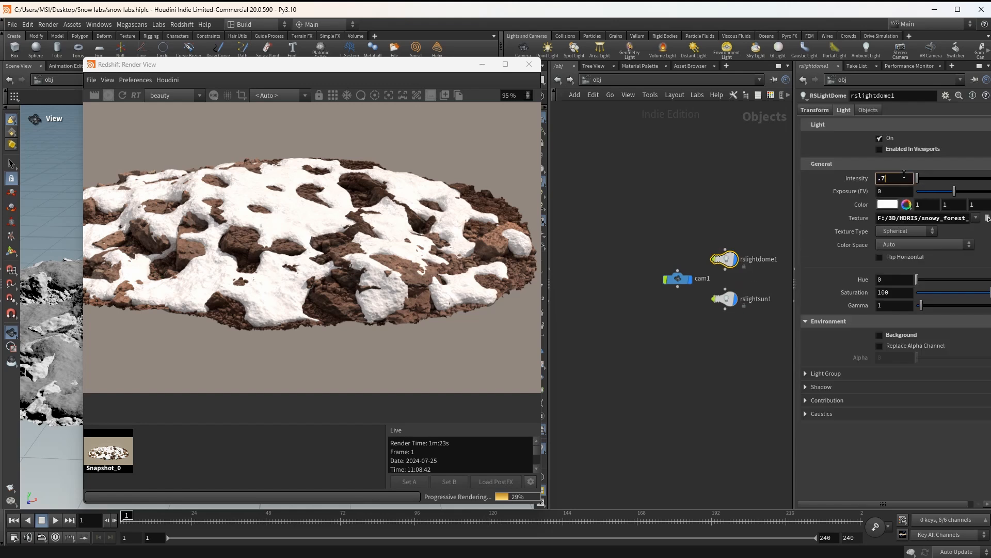
type(".4")
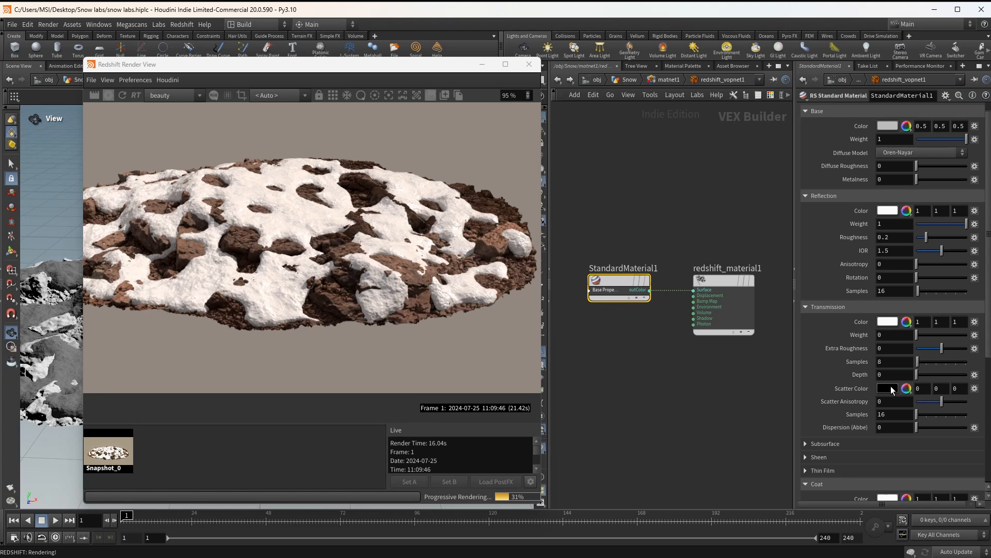
Step: Give StandardMaterial1 subsurface weight 0.78 and raise reflection roughness to 0.92
scroll("down", 3)
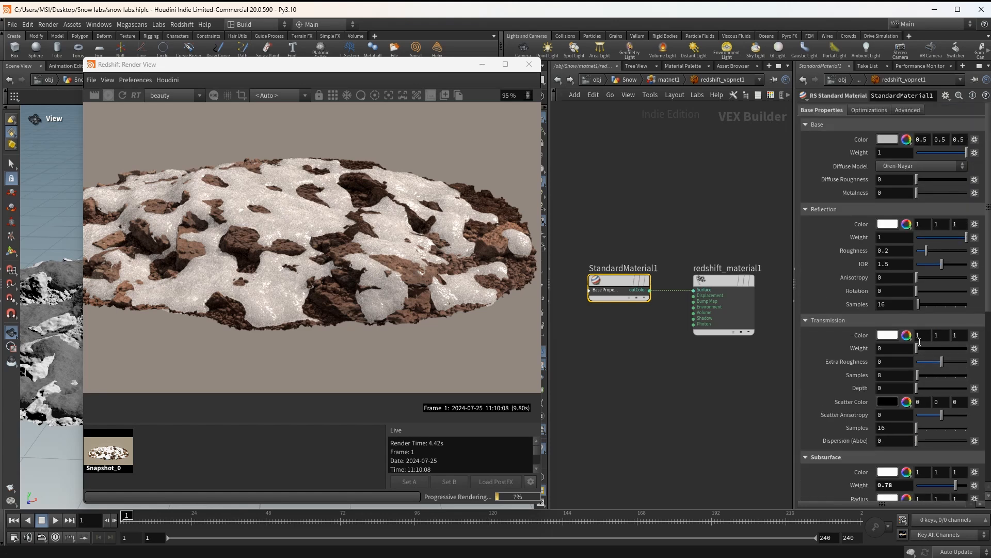
left_click_drag(929, 251, 960, 250)
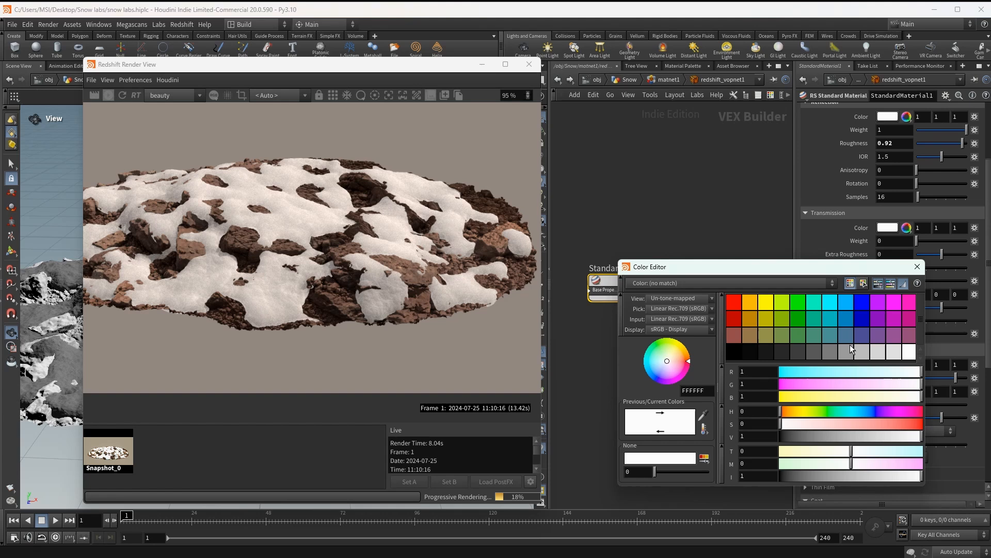
Step: Shift the snow material's scattering colour to a muted pale blue-grey in the Color Editor
left_click(655, 373)
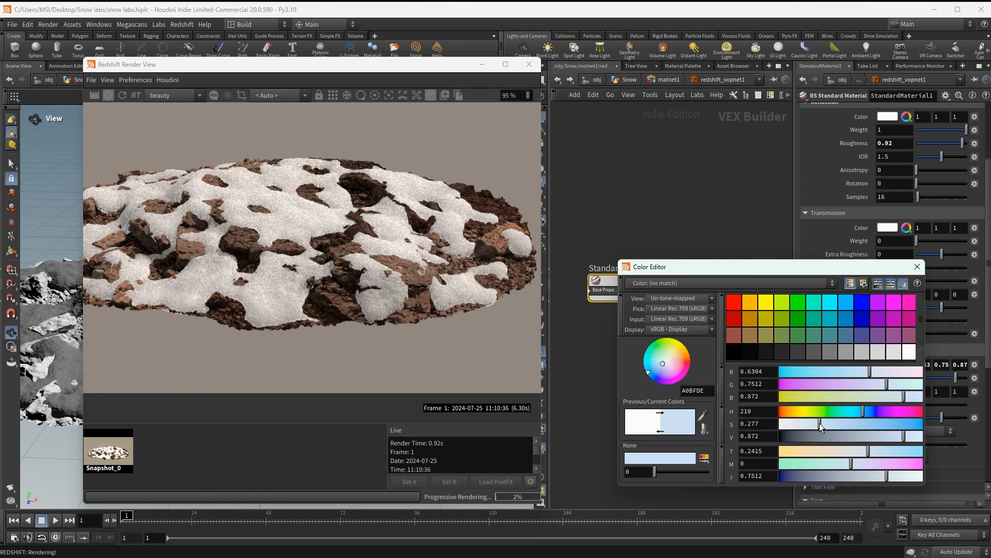
left_click(908, 351)
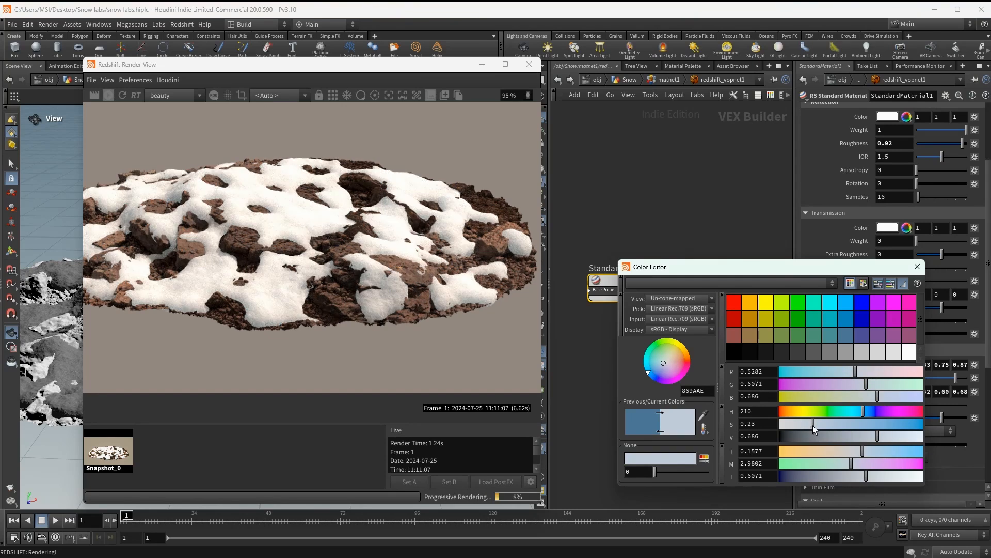
mouse_move(542, 88)
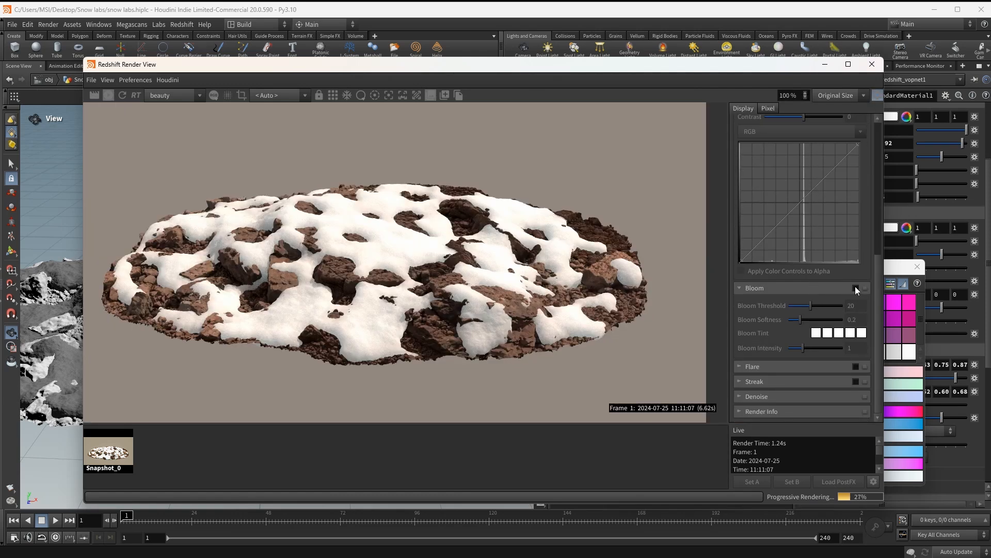
Step: Enable Redshift bloom with threshold 4, softness 0.11 and intensity 1.76
left_click_drag(835, 306, 798, 305)
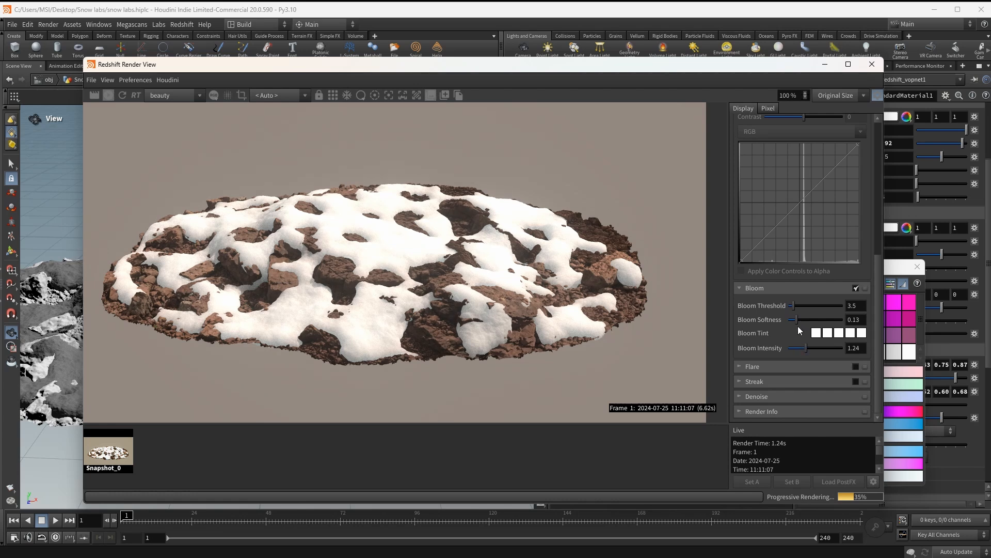
left_click_drag(803, 319, 795, 319)
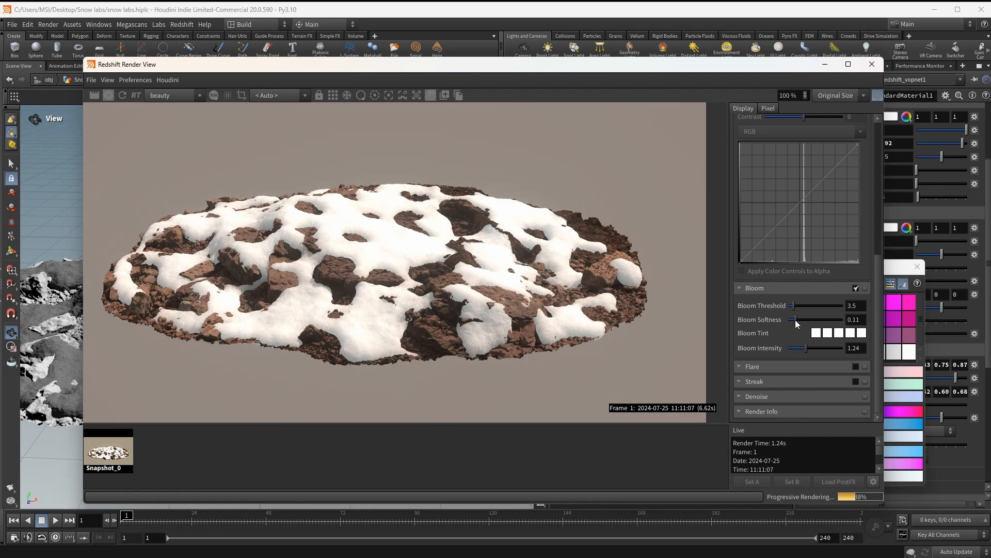
left_click_drag(802, 305, 787, 305)
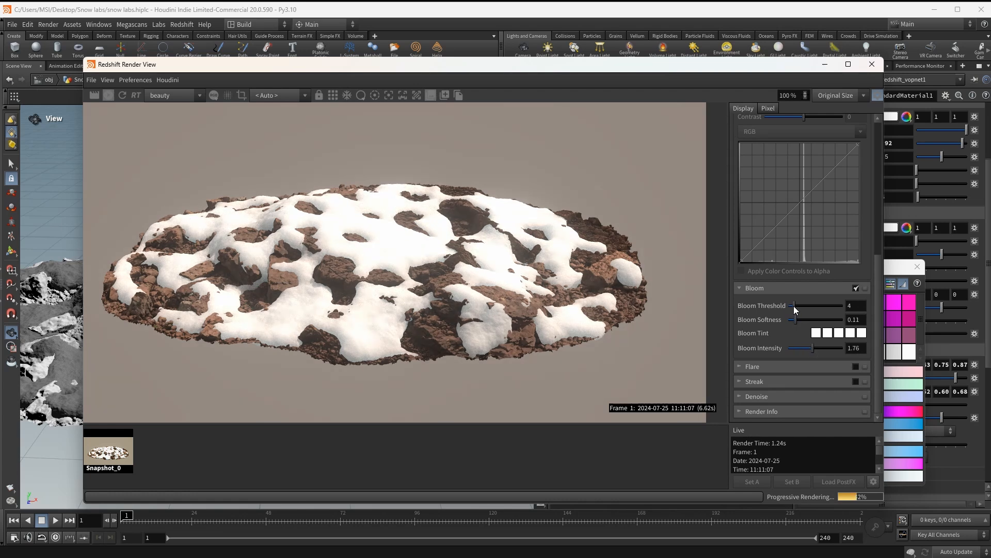